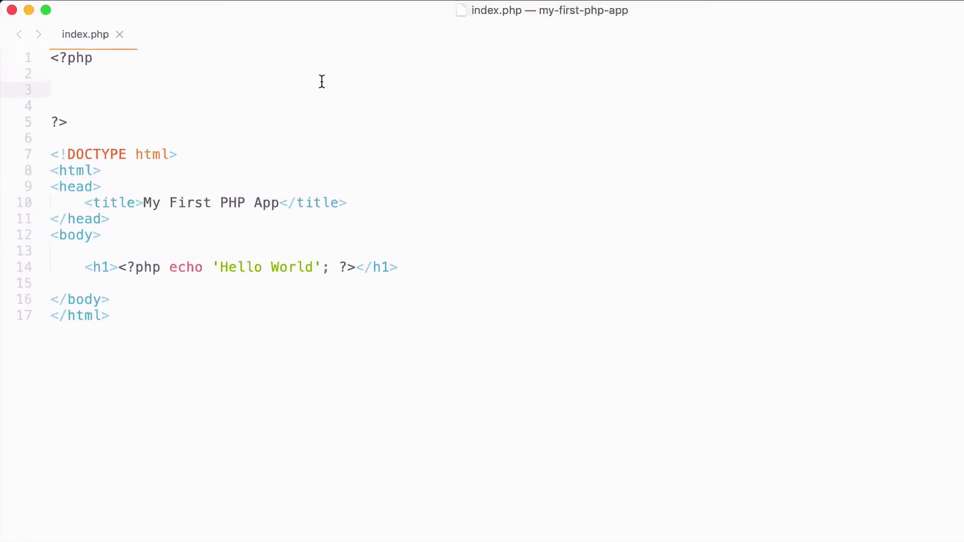
# Step: Type $groceries = array('Milk', 'Eggs', 'Cheese'); on line 3 of index.php
pyautogui.write('$grocer')
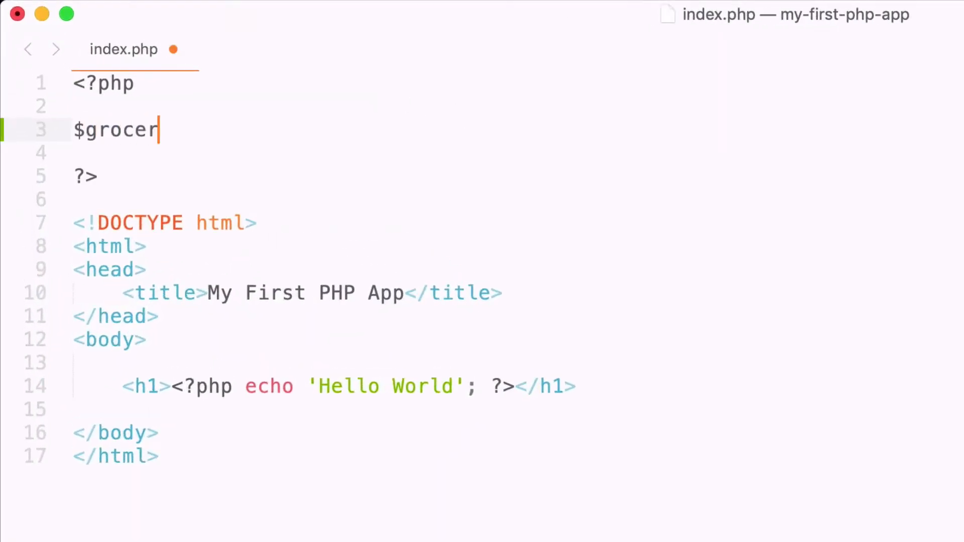
pyautogui.write('ies =')
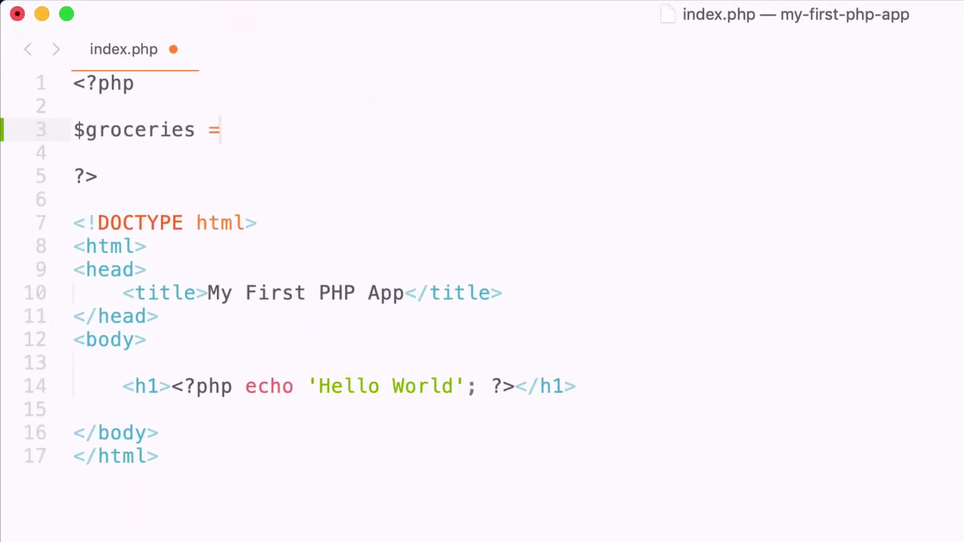
pyautogui.write('array')
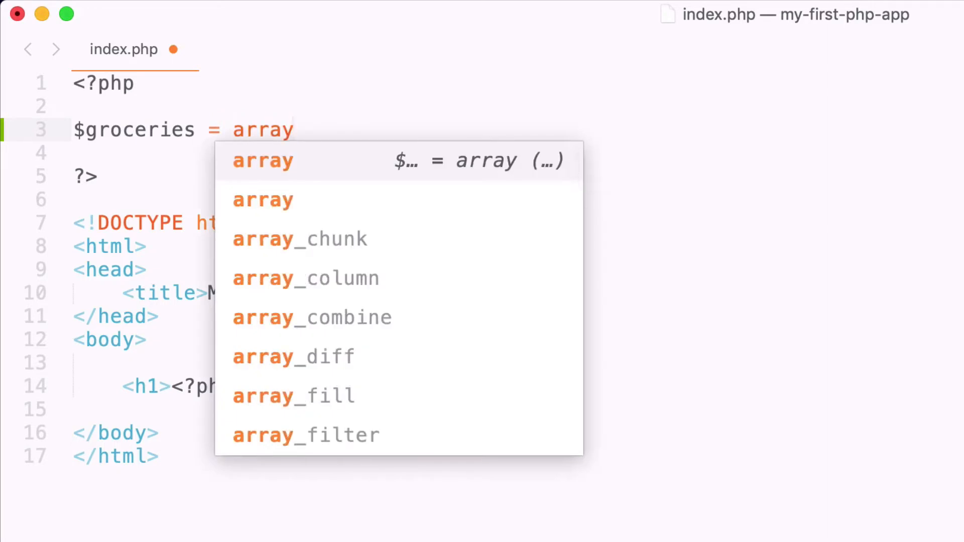
pyautogui.click(263, 160)
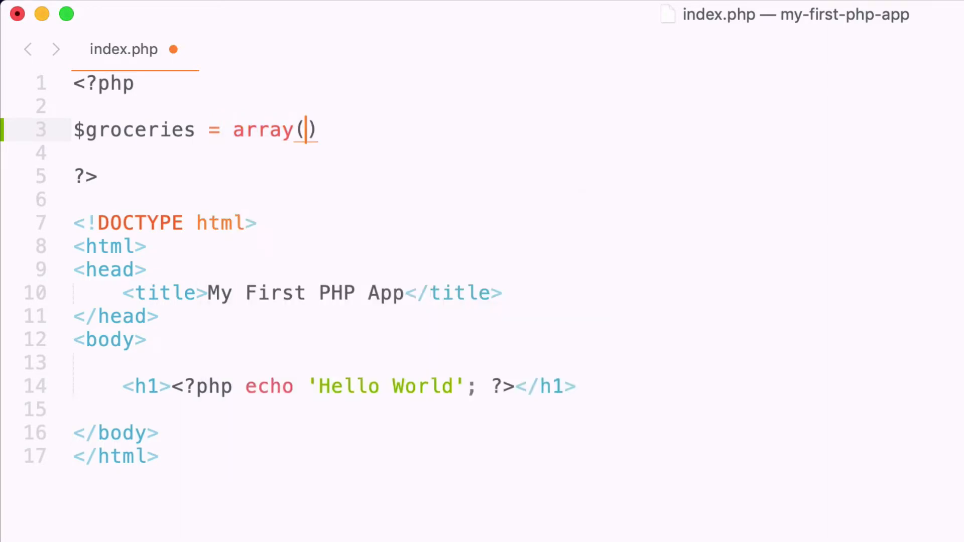
pyautogui.write("''")
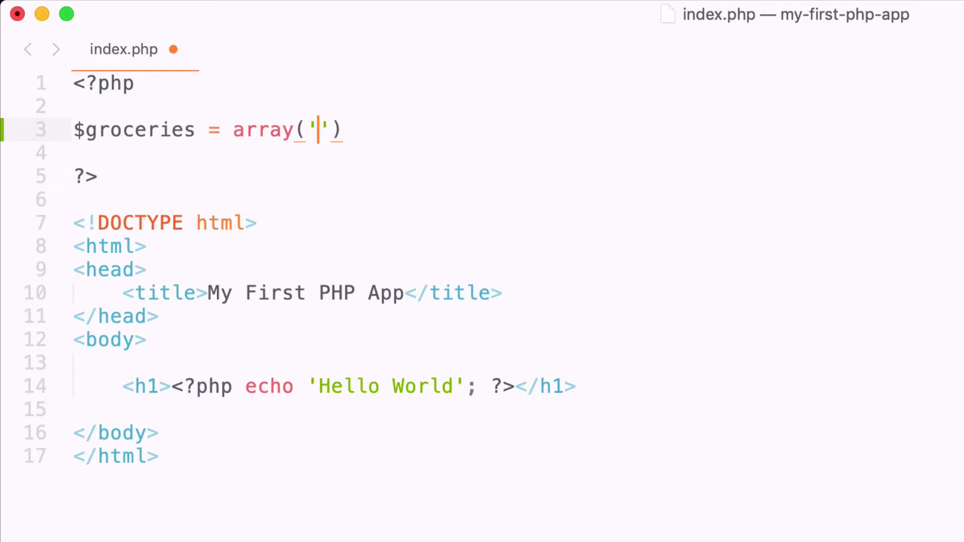
pyautogui.write('Milk')
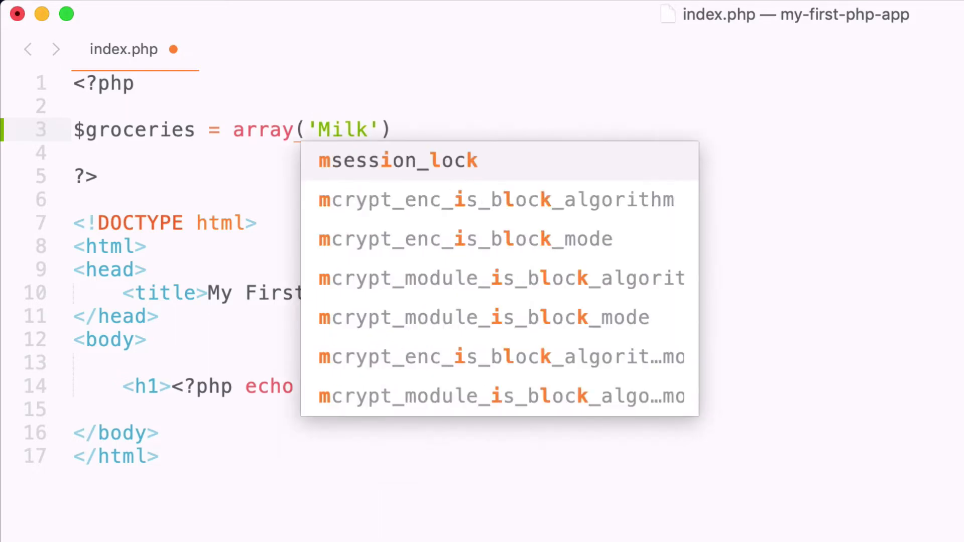
pyautogui.write(", 'Eg")
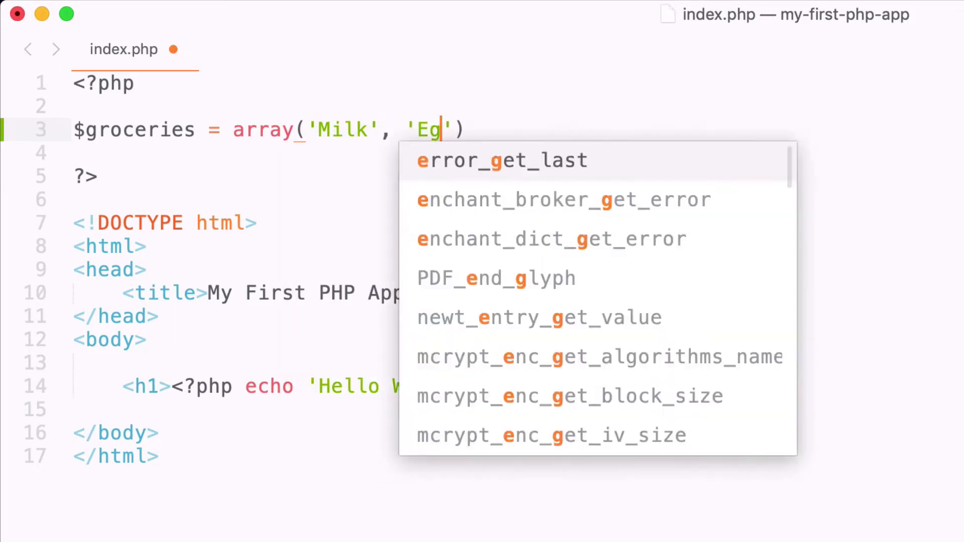
pyautogui.write("gs', 'Chee")
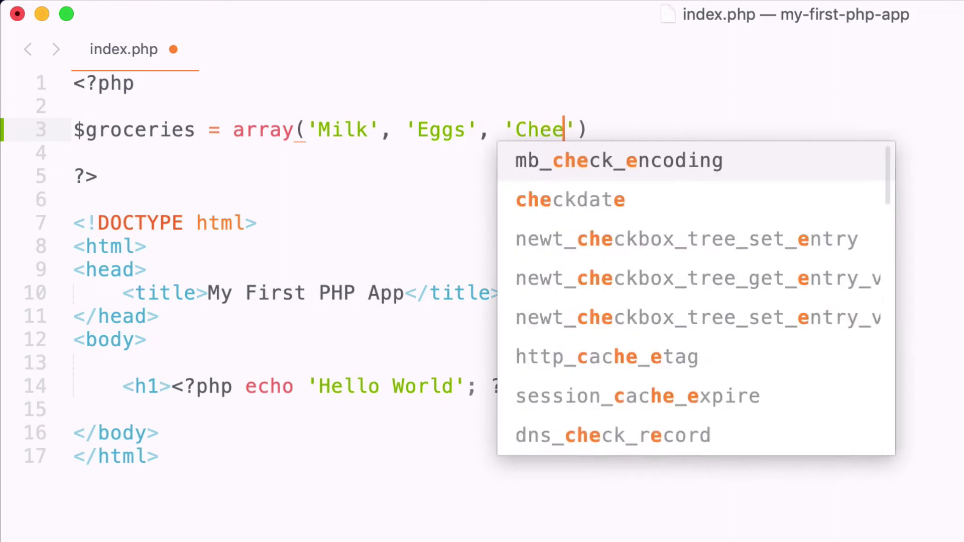
pyautogui.write("se');")
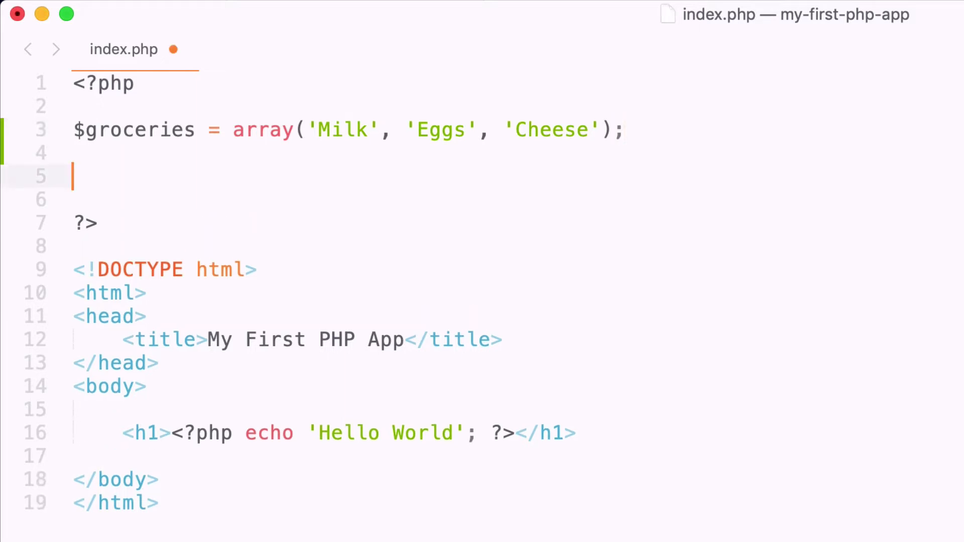
# Step: Echo grocery items by index, previewing in Chrome, ending with $groceries[2] on line 5
pyautogui.write('echo $groceries;')
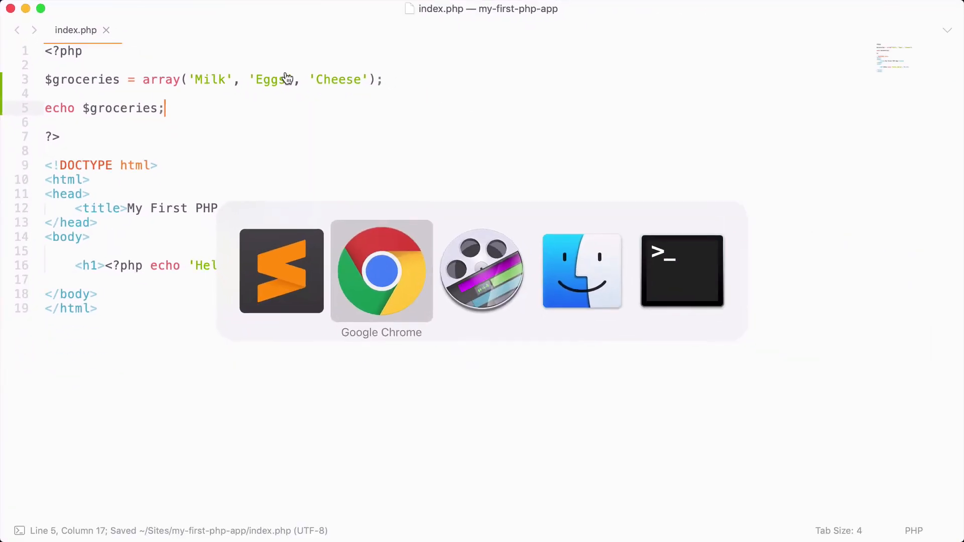
pyautogui.click(381, 271)
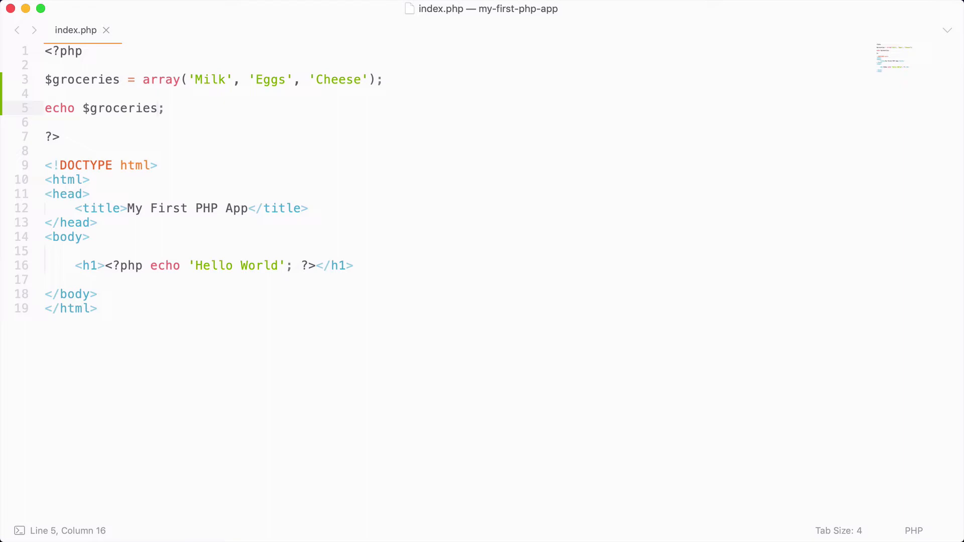
pyautogui.write('[1')
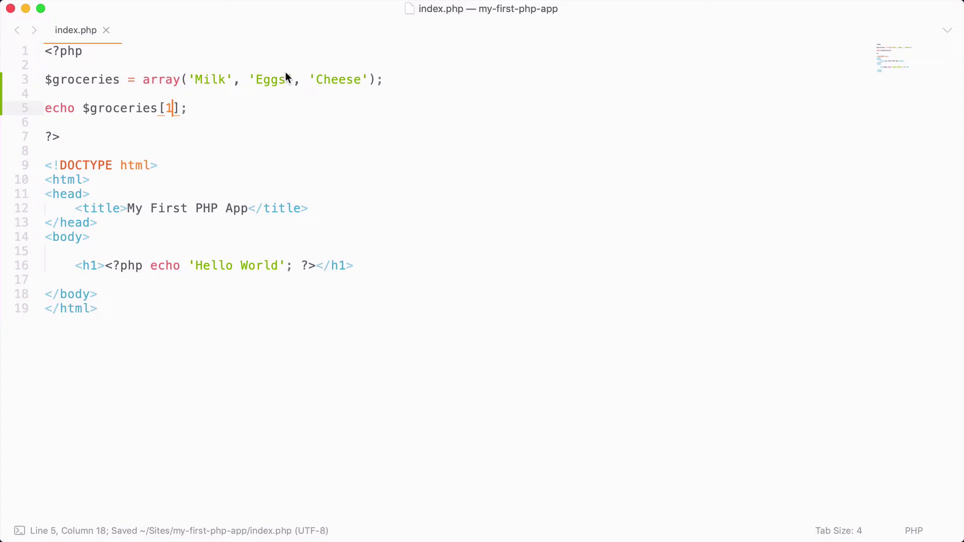
pyautogui.click(200, 80)
pyautogui.write('0')
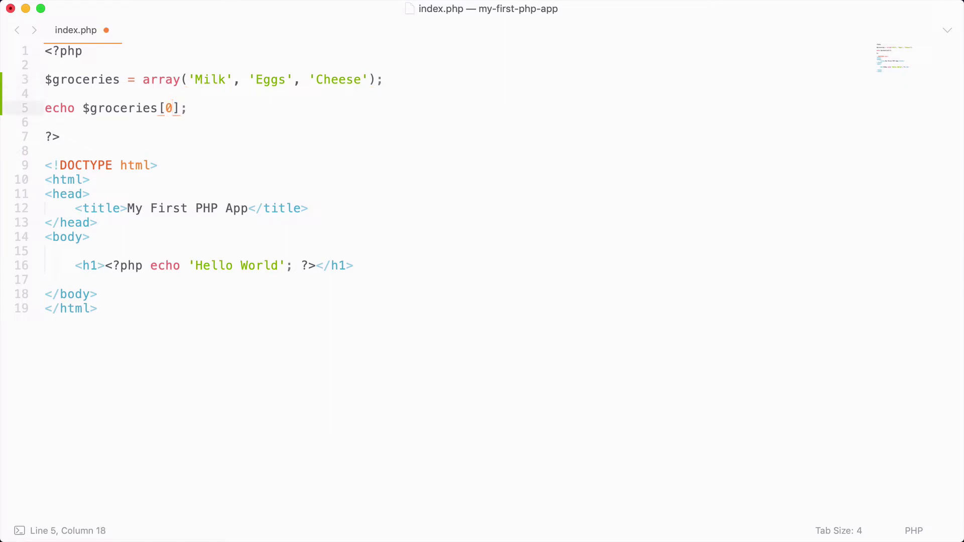
pyautogui.click(170, 108)
pyautogui.write('2')
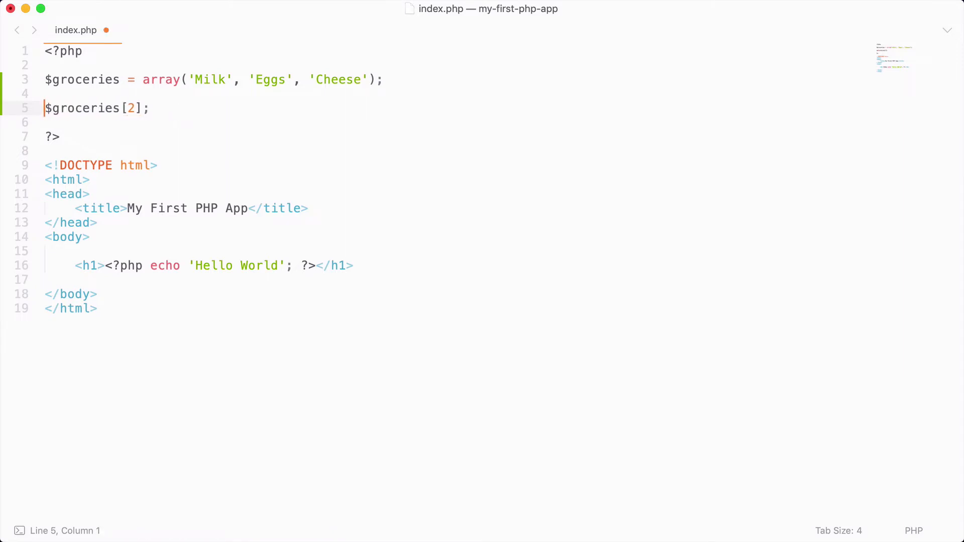
# Step: Change the line to print_r($groceries); with a blank line inserted above it
pyautogui.write('print_r(')
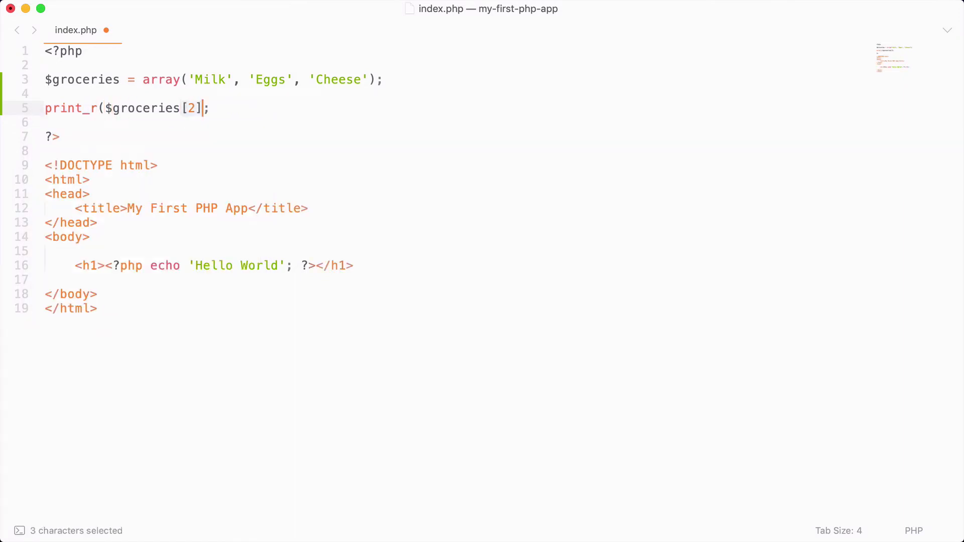
pyautogui.press('Backspace')
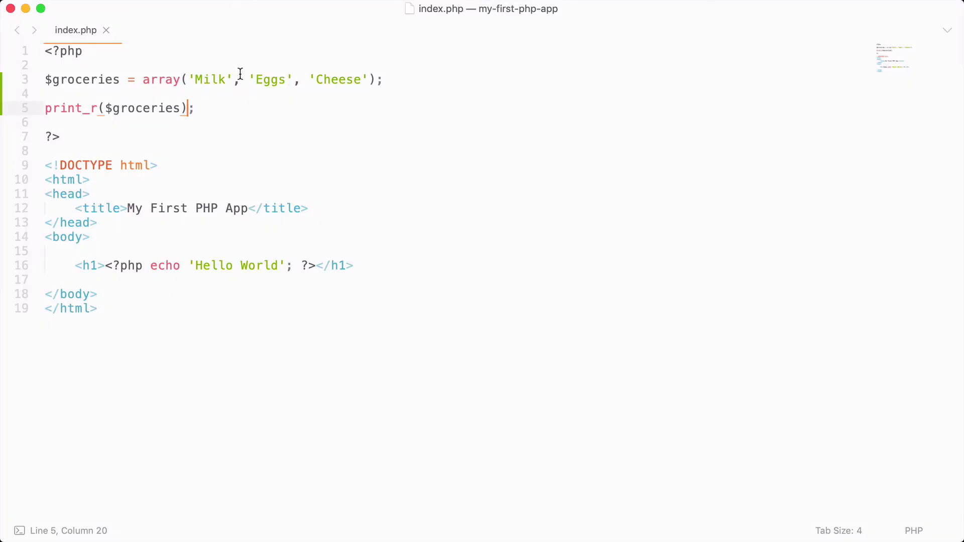
pyautogui.press('Enter')
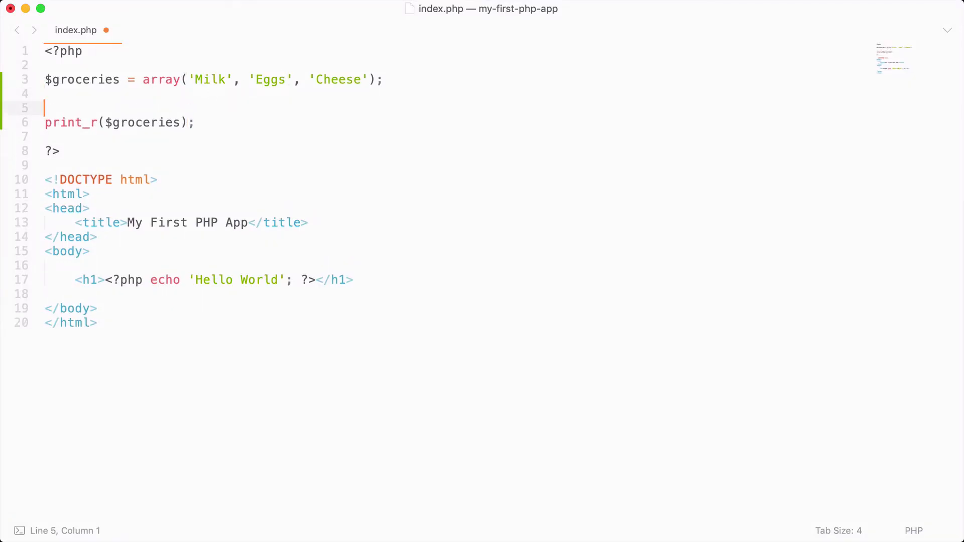
# Step: Add the line $groceries[0] = 'Juice'; on line 5 and preview the result
pyautogui.write('$groceries[')
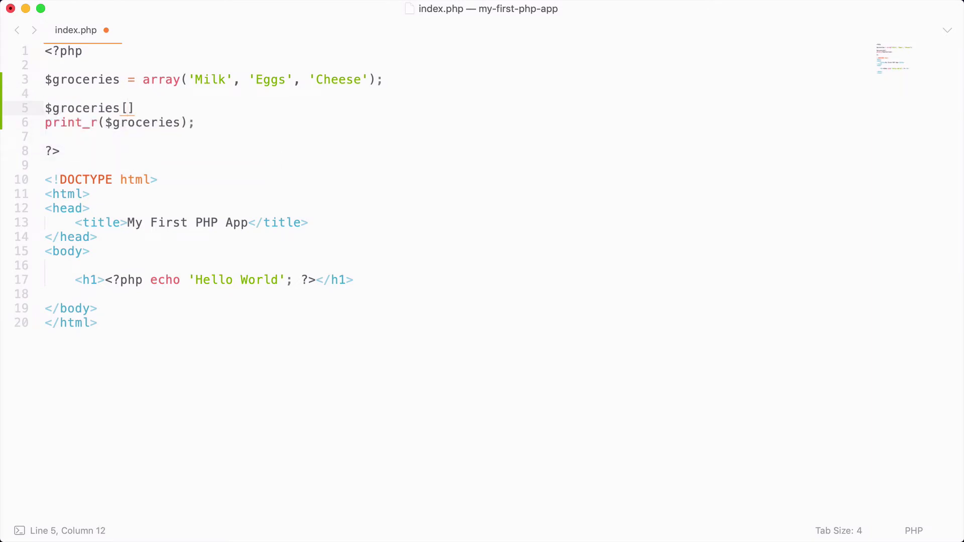
pyautogui.write('0')
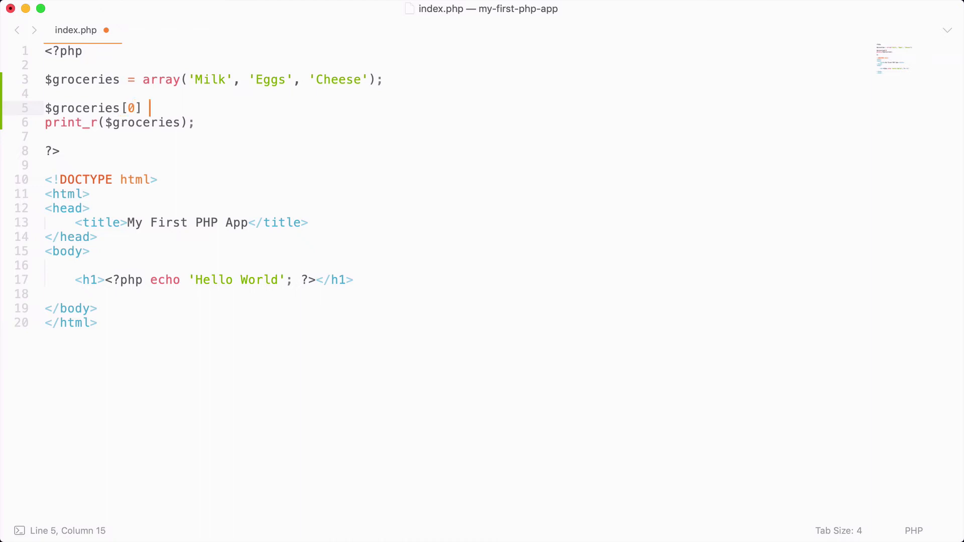
pyautogui.write("= '")
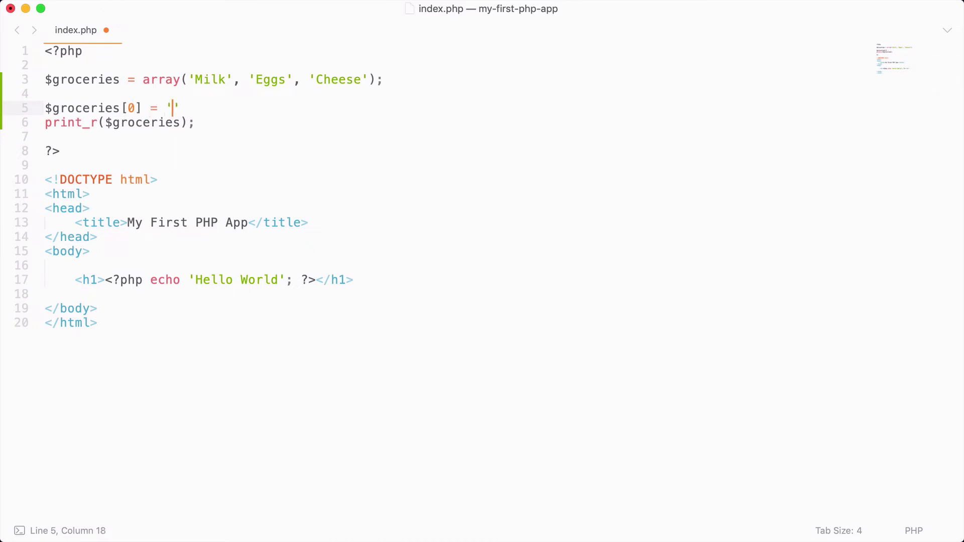
pyautogui.write('Juice')
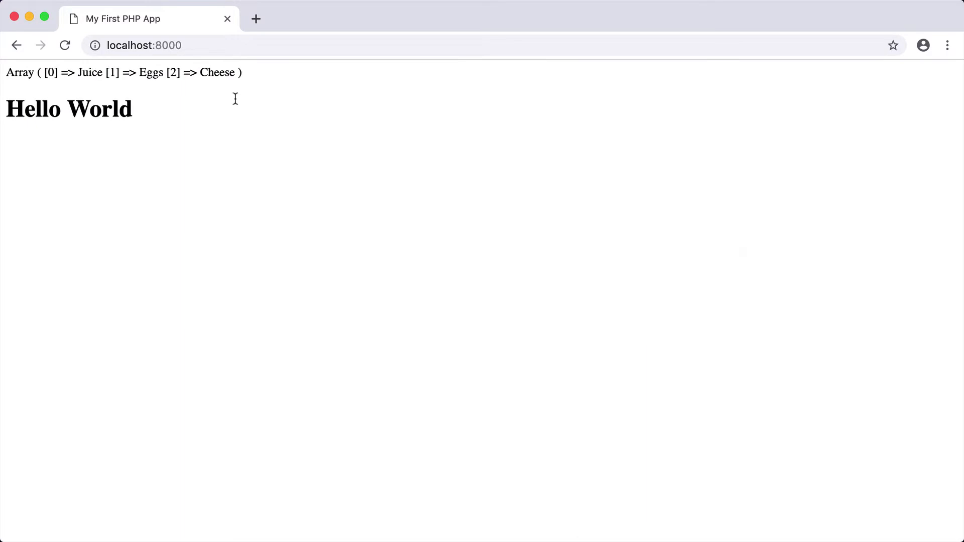
pyautogui.moveTo(96, 90)
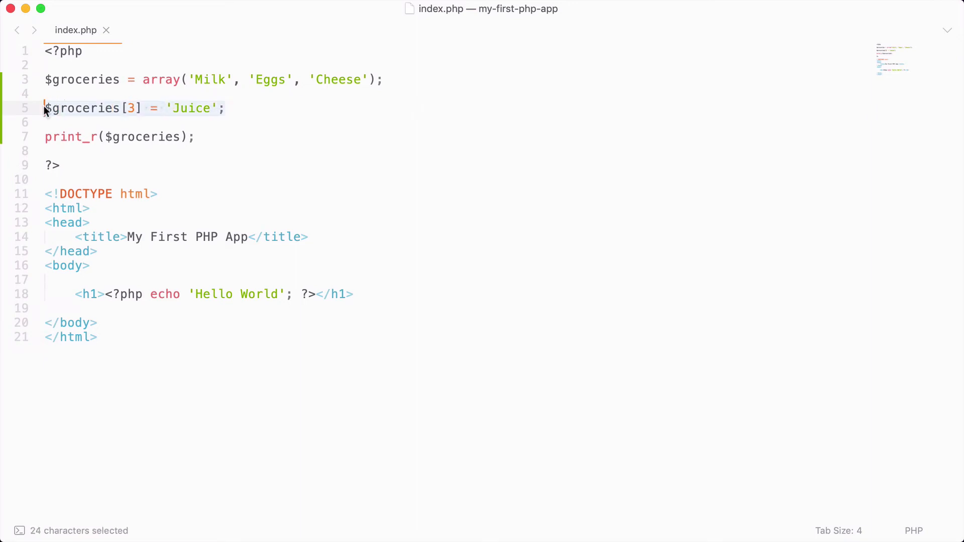
# Step: Replace the index assignment with array_push($groceries, 'Juice'); on line 5
pyautogui.write('array_push(')
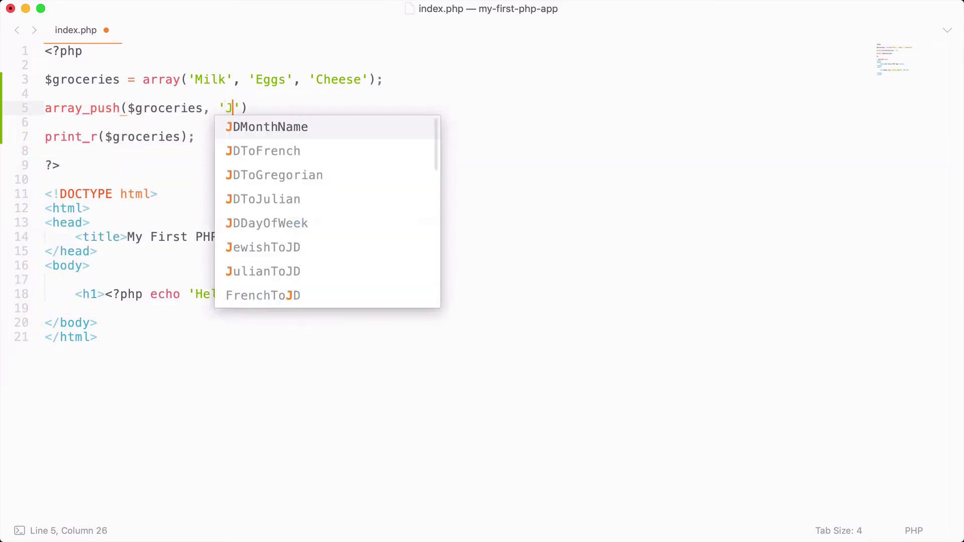
pyautogui.write('uice')
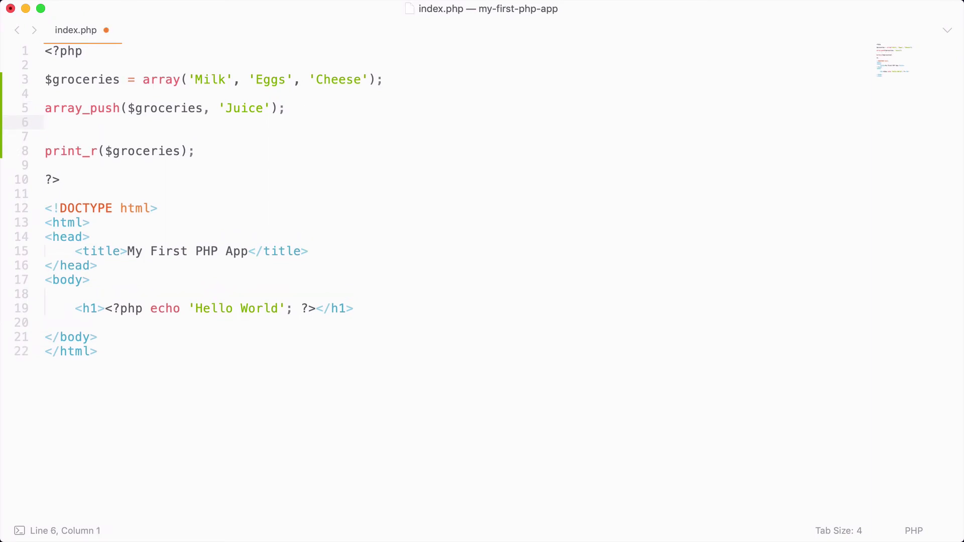
# Step: Add unset($groceries[3]); on line 6, then delete both the array_push and unset lines
pyautogui.write('unset')
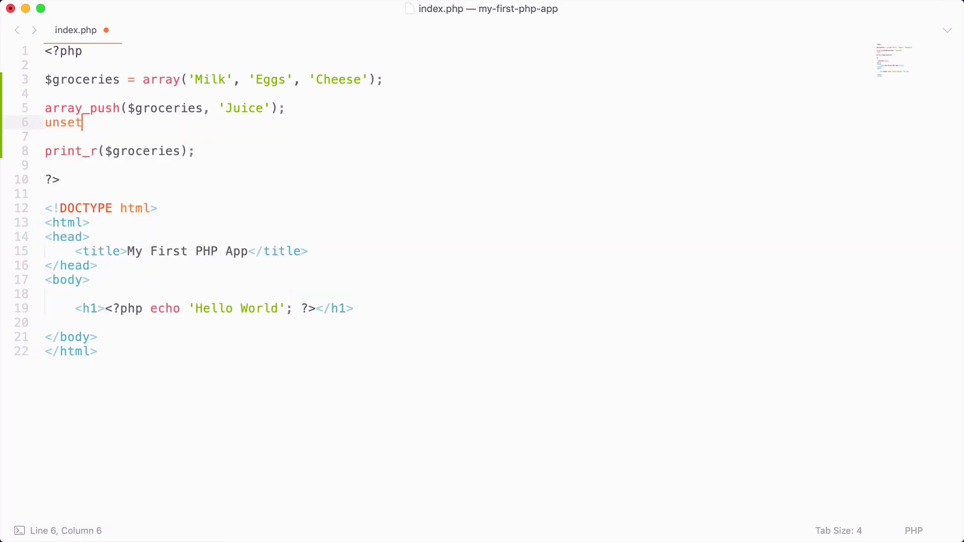
pyautogui.write('($groceries)')
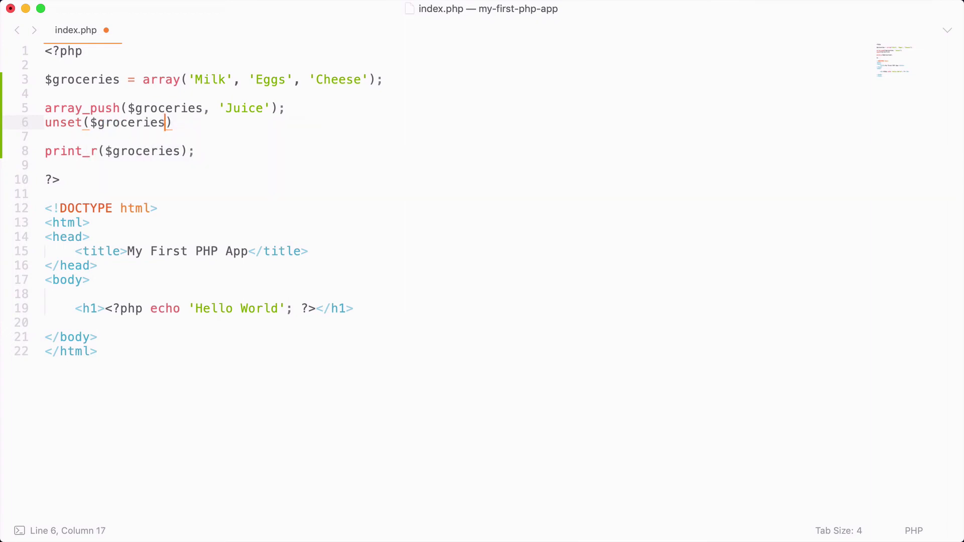
pyautogui.write('[3')
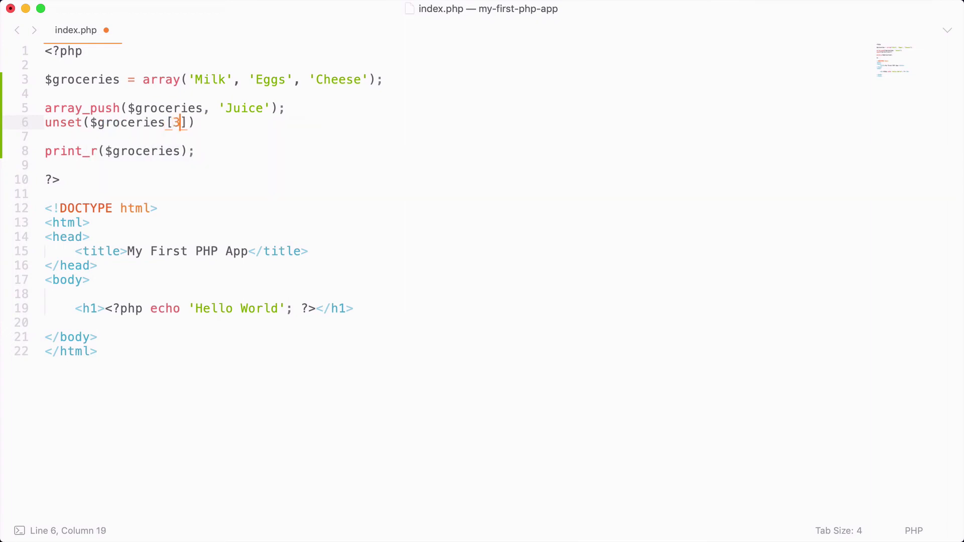
pyautogui.write(';')
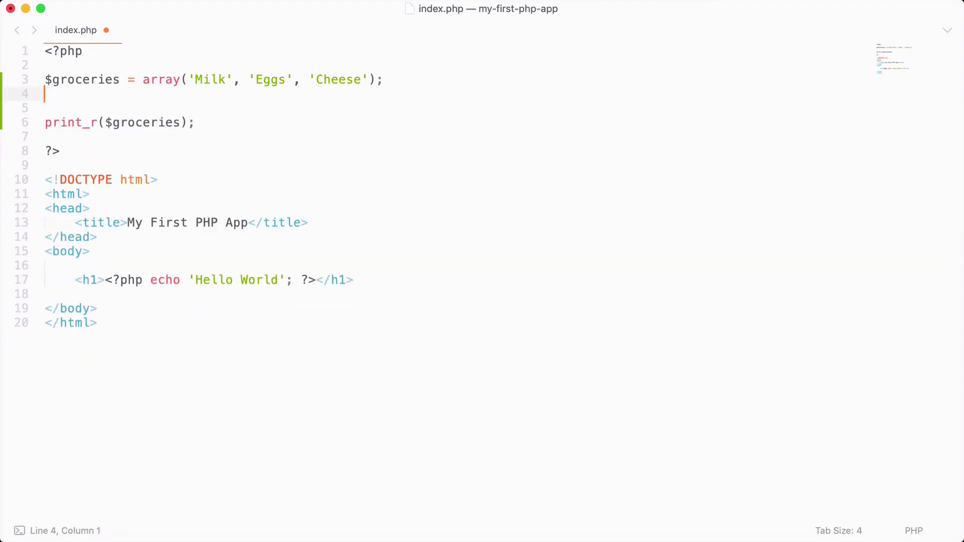
# Step: Remove the blank line and change print_r to echo count($groceries);
pyautogui.press('Backspace')
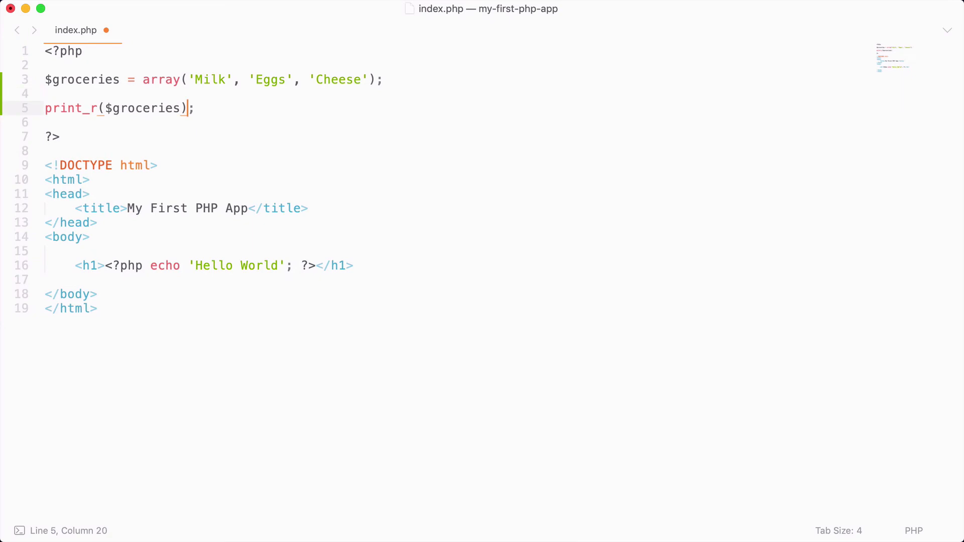
pyautogui.doubleClick(62, 108)
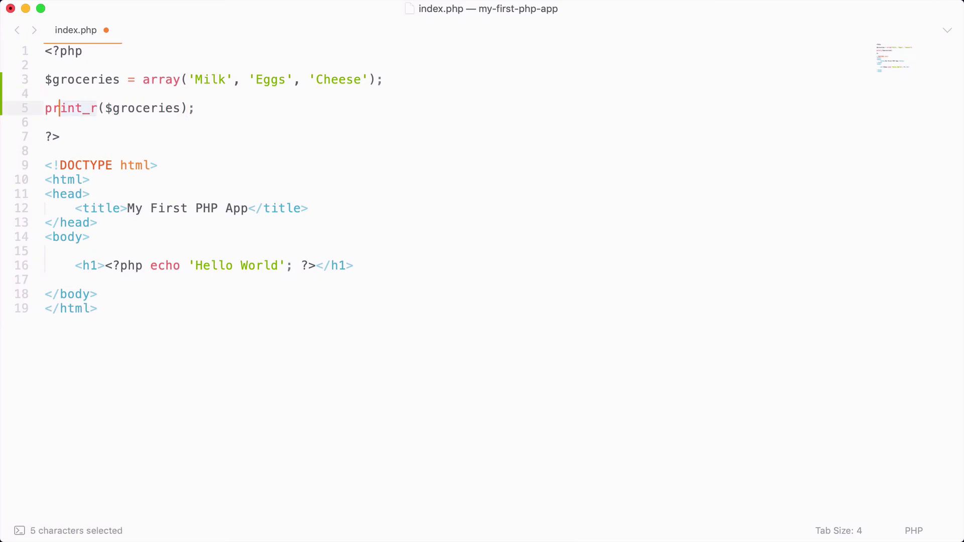
pyautogui.write('count')
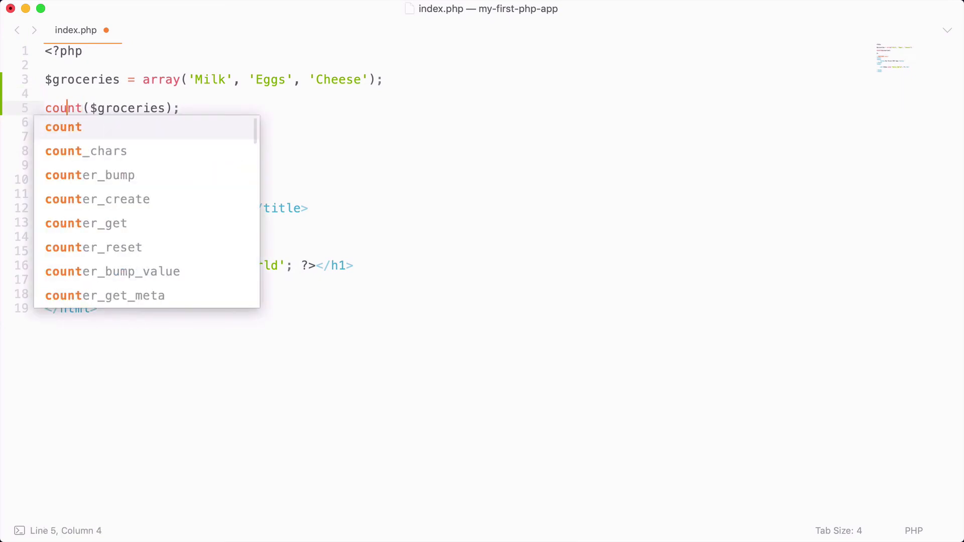
pyautogui.write('echo')
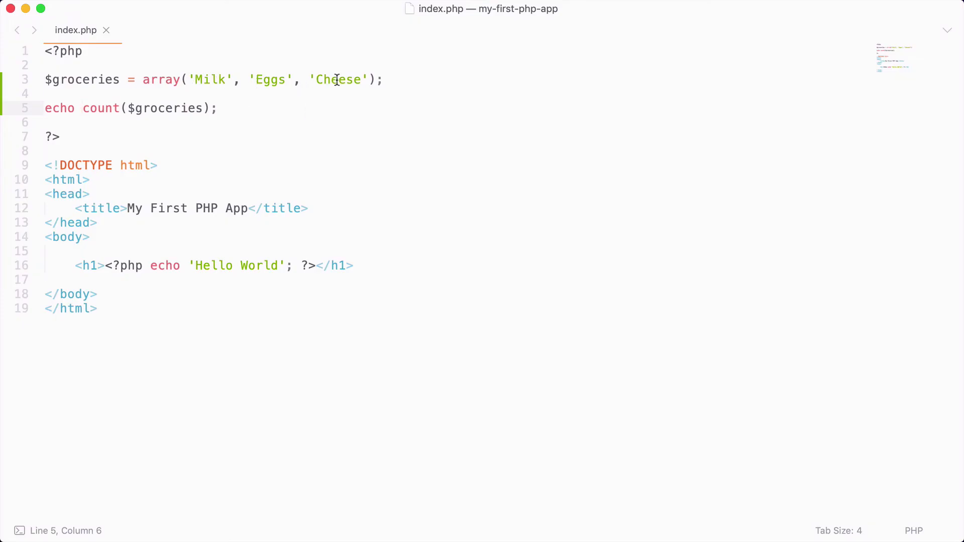
pyautogui.moveTo(182, 79)
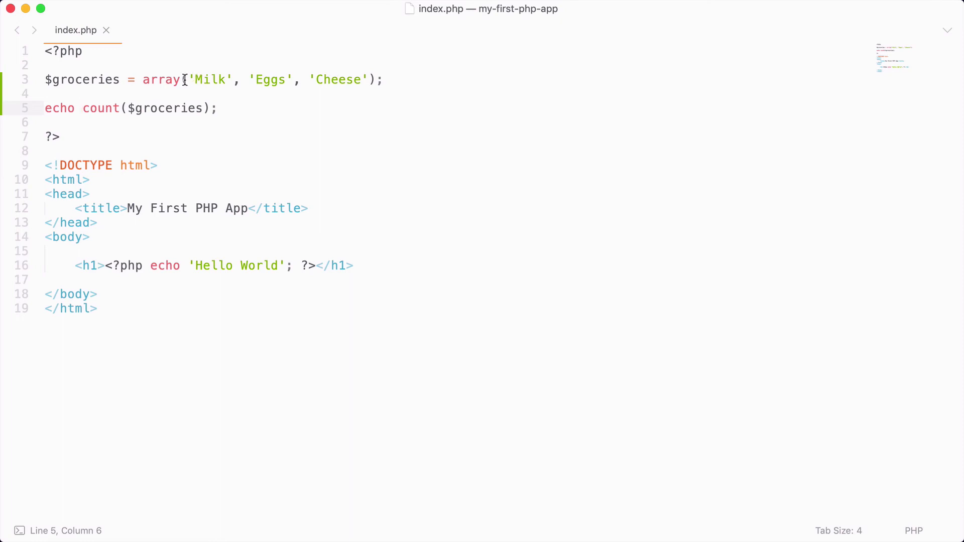
pyautogui.doubleClick(161, 79)
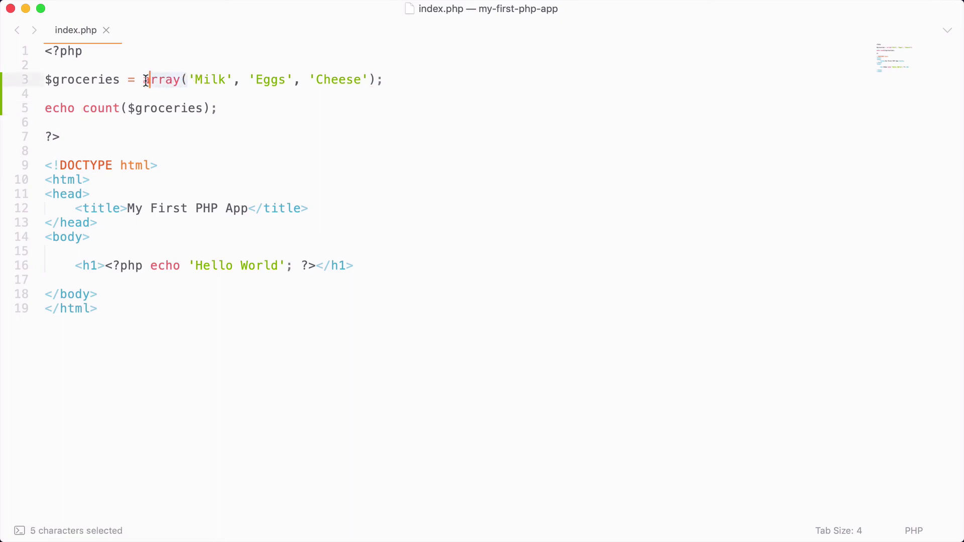